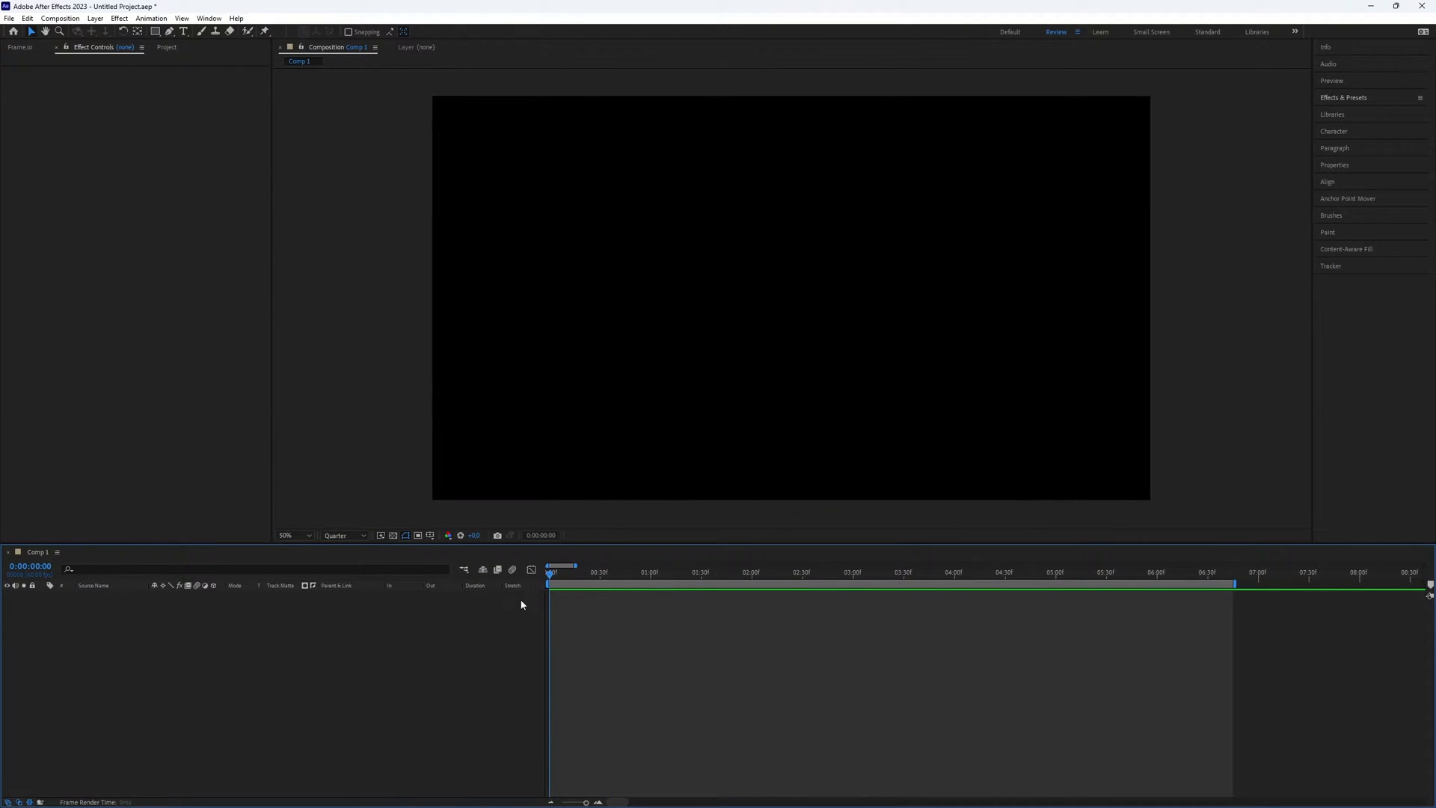
{"action": "mouse_move", "coordinate": [683, 639]}
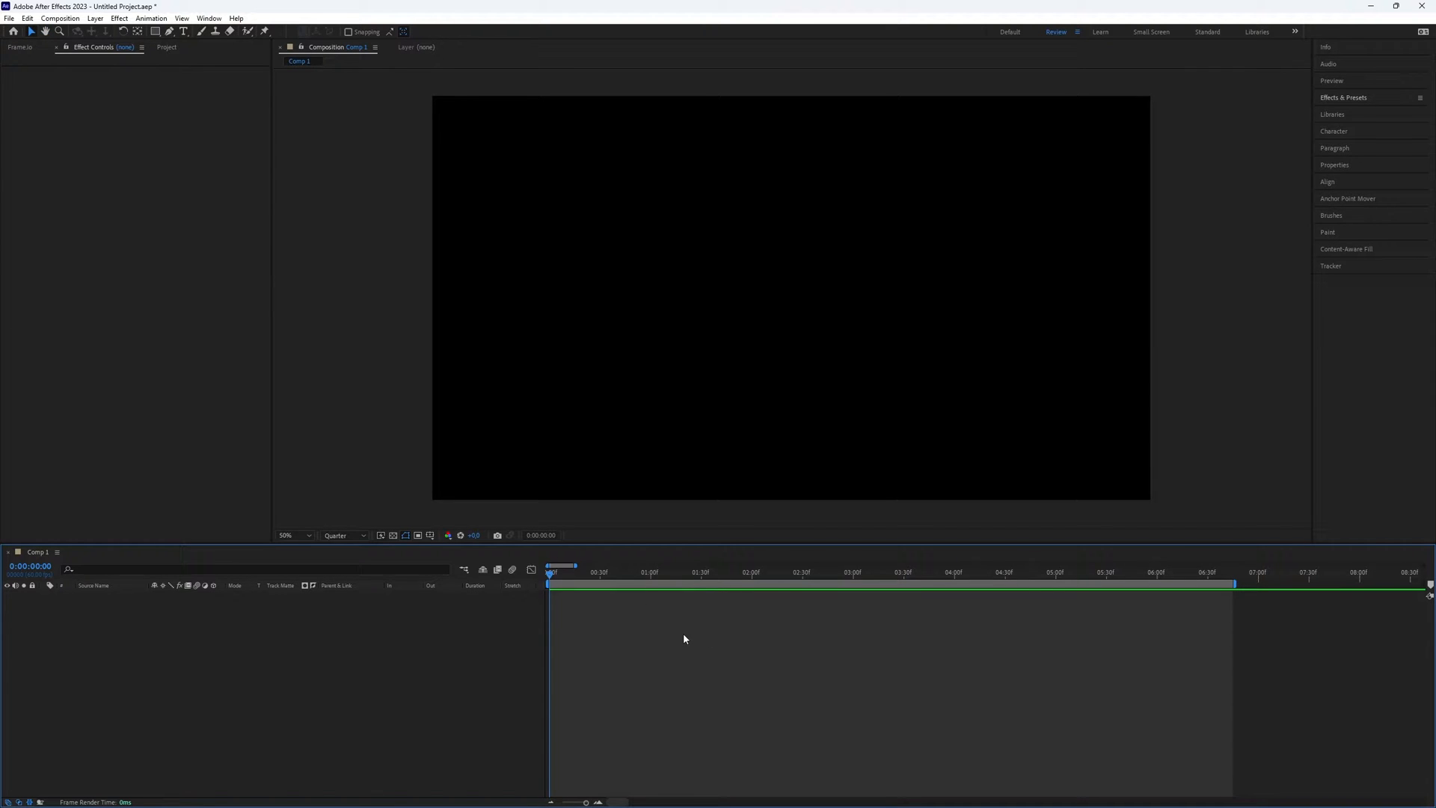
Start a Type-tool title and begin entering 'LIGHT SWEEP TEXT' in the comp.
{"action": "left_click", "coordinate": [183, 32]}
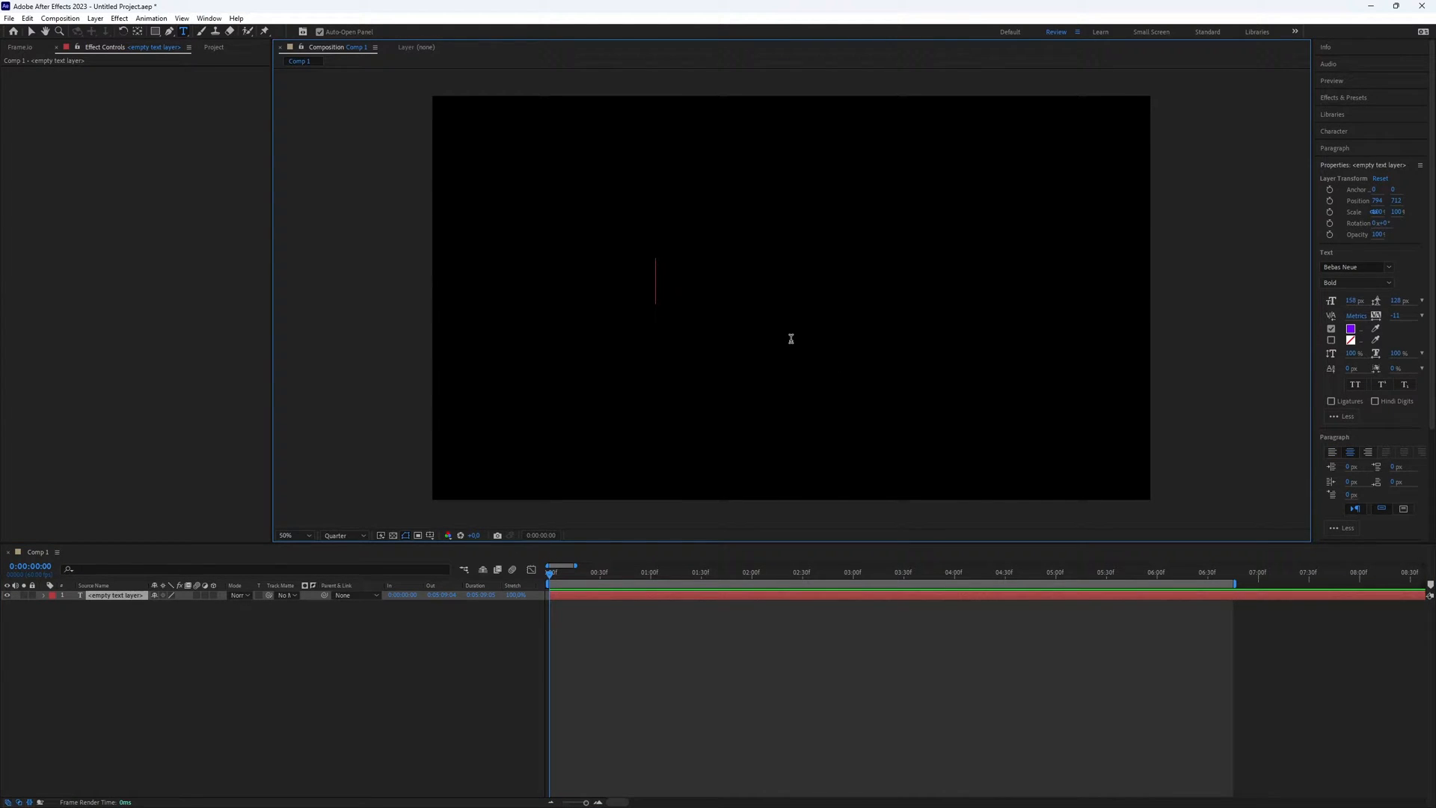
{"action": "type", "text": "LIGHT SWEEP TEXT"}
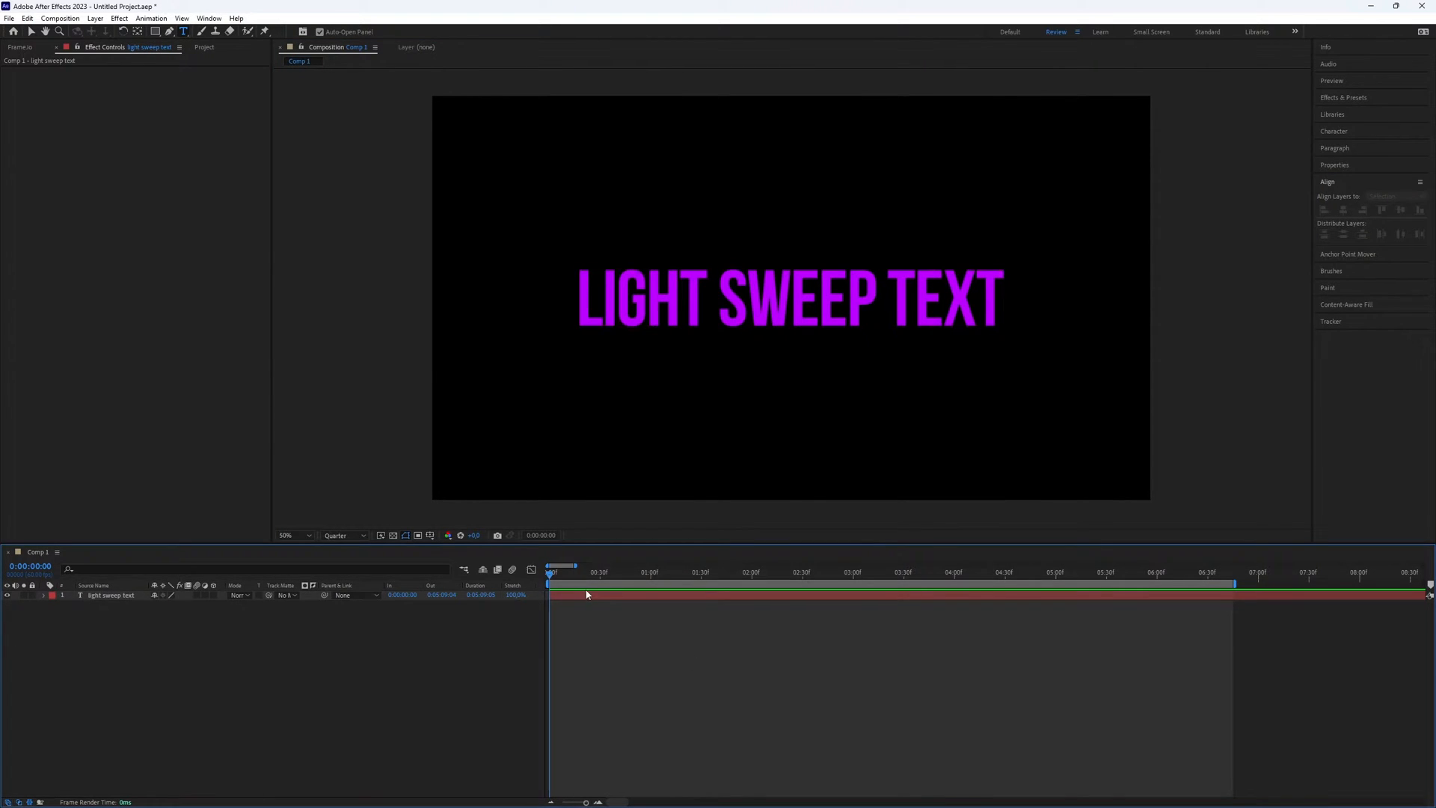
{"action": "type", "text": "cc light sweep"}
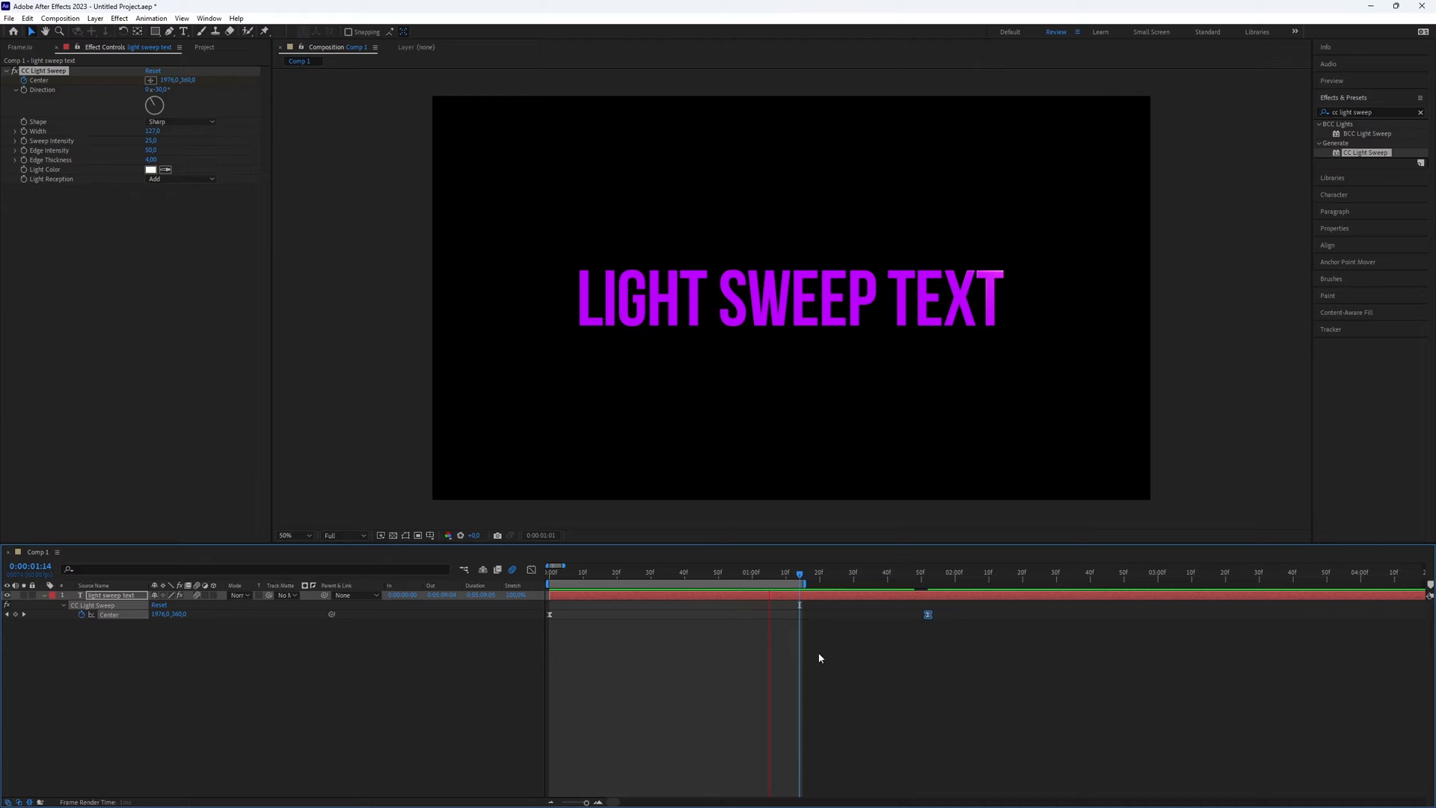
Duplicate the CC Light Sweep effect so two identical shines stack on the title.
{"action": "left_click", "coordinate": [627, 573]}
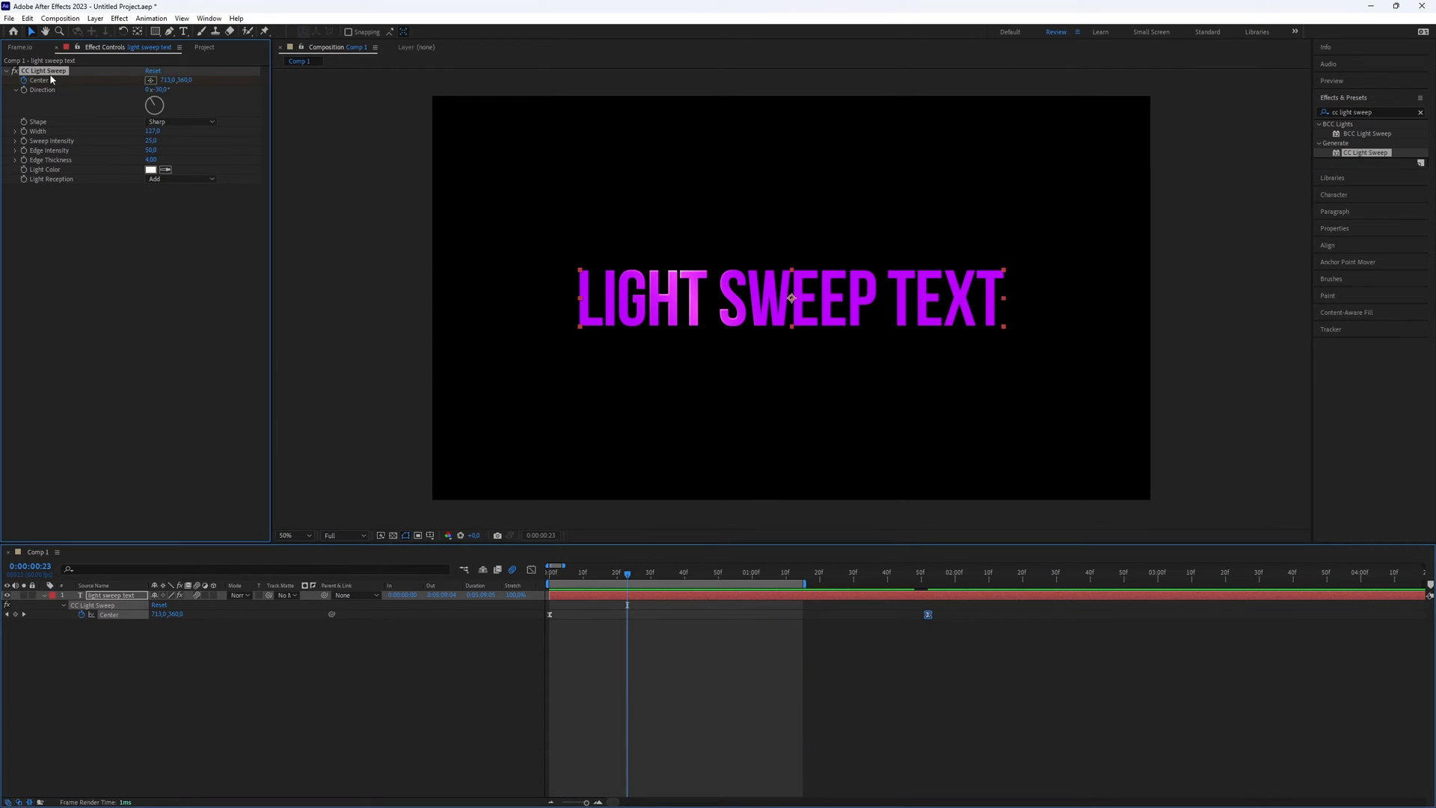
{"action": "key", "text": "ctrl+d"}
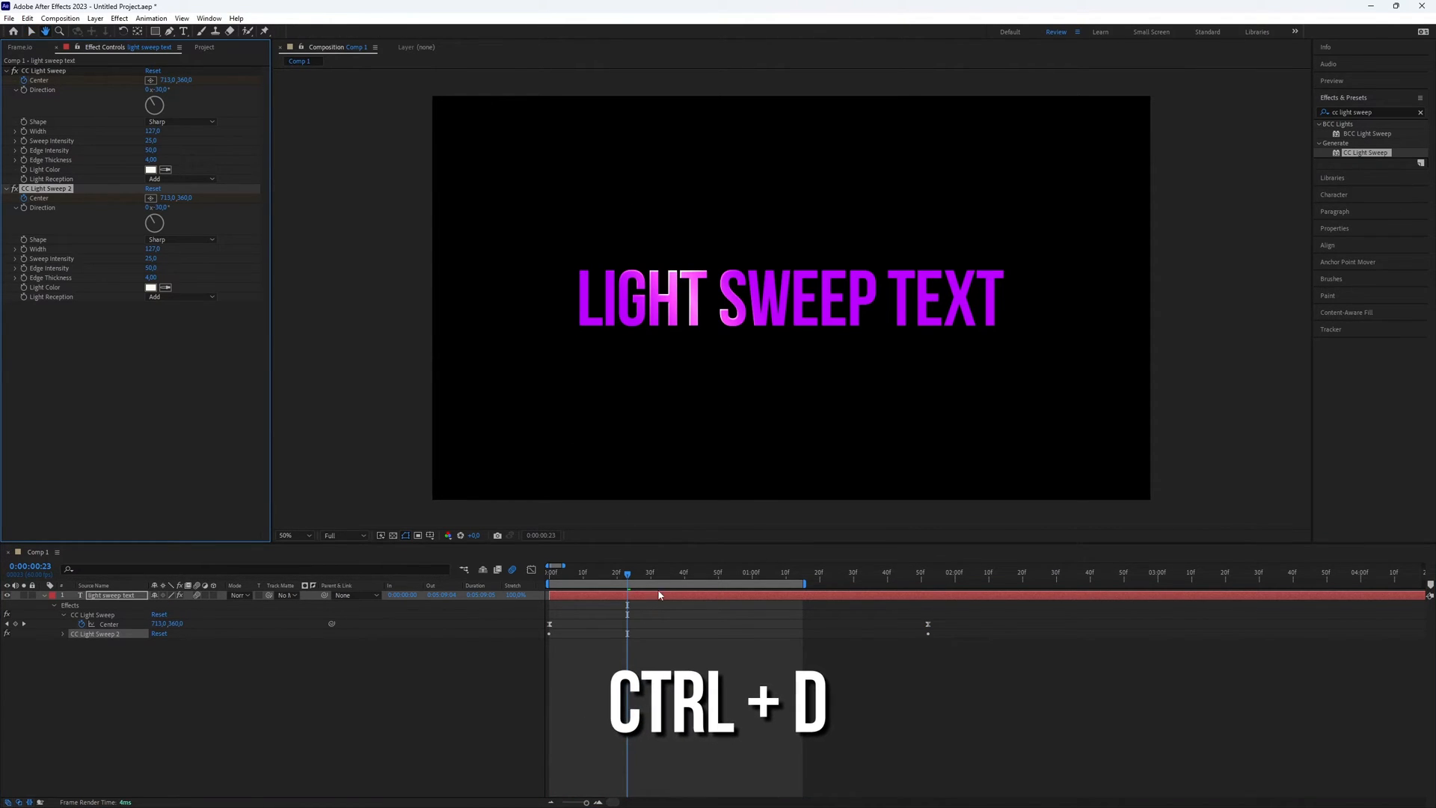